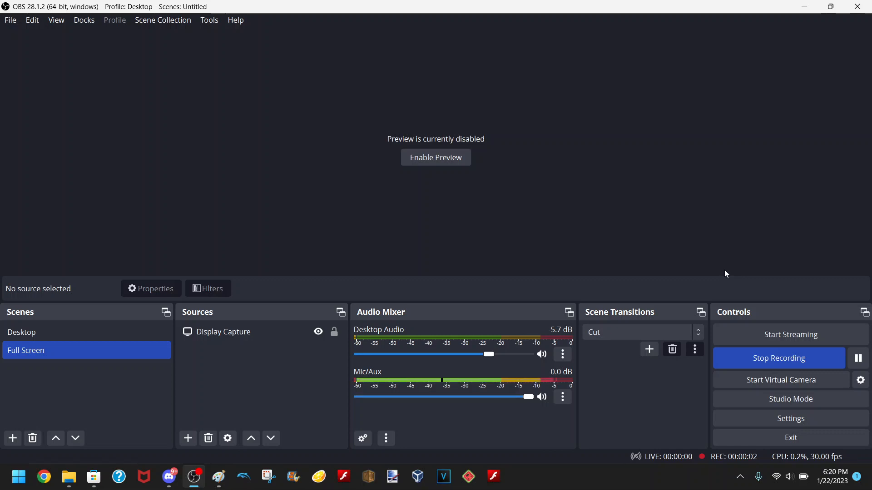
pyautogui.moveTo(512, 280)
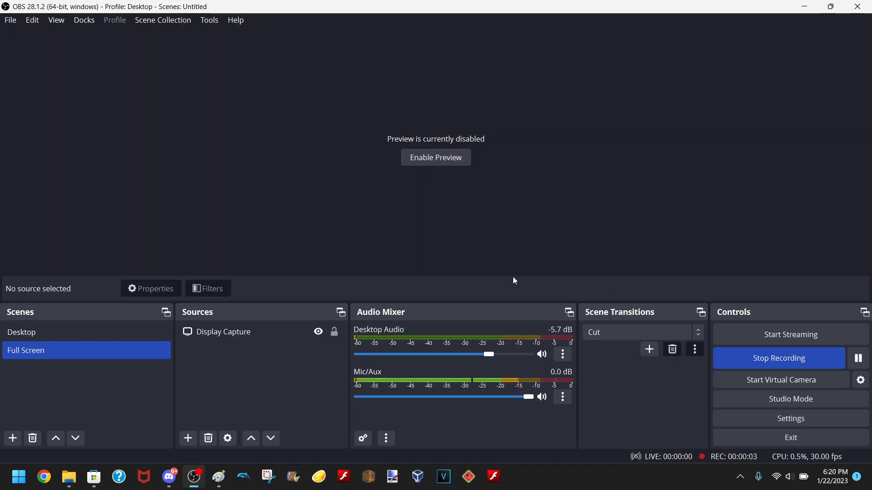
pyautogui.moveTo(94, 477)
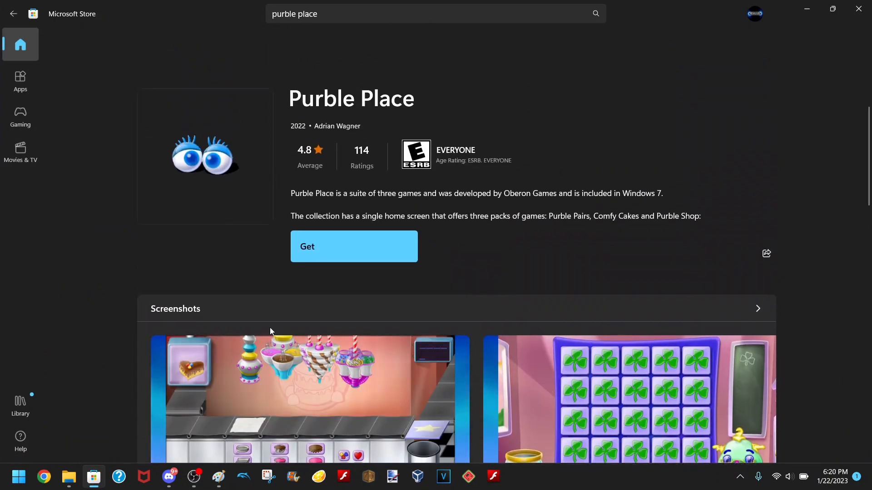
pyautogui.moveTo(103, 65)
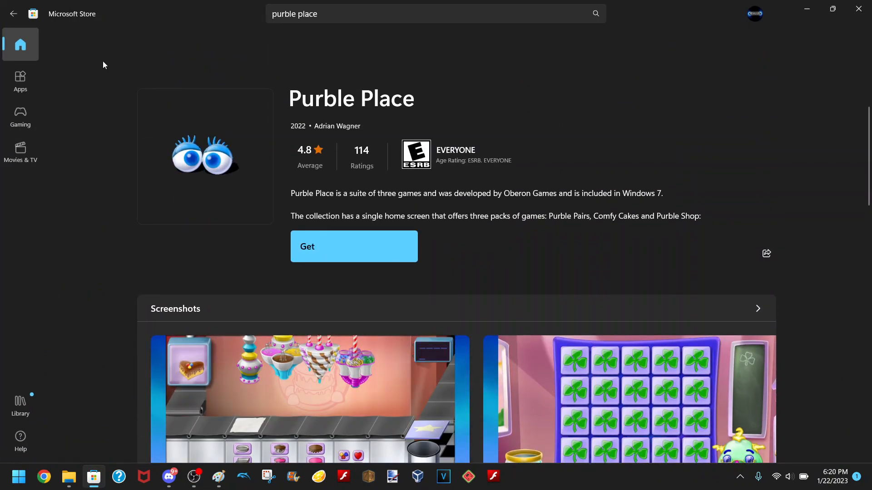
pyautogui.moveTo(210, 112)
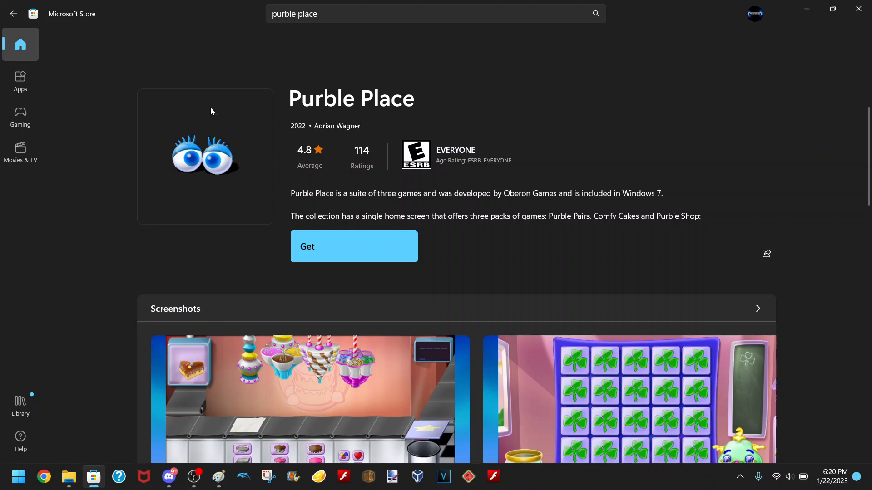
pyautogui.moveTo(272, 69)
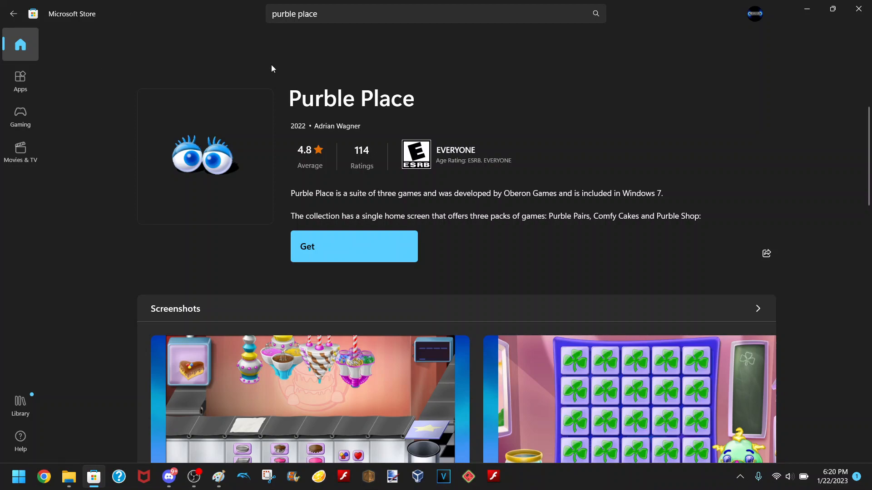
# Step: Browse the Purble Place store page and start downloading it with Get
pyautogui.scroll(-3)
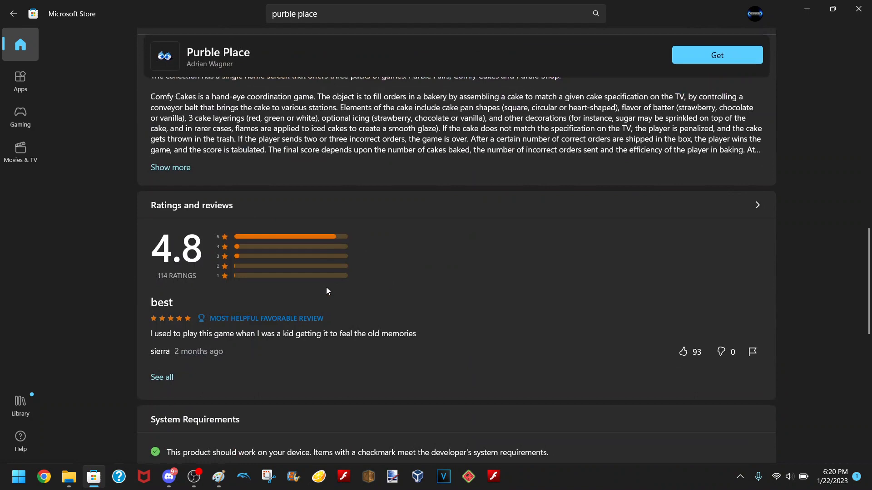
pyautogui.scroll(-3)
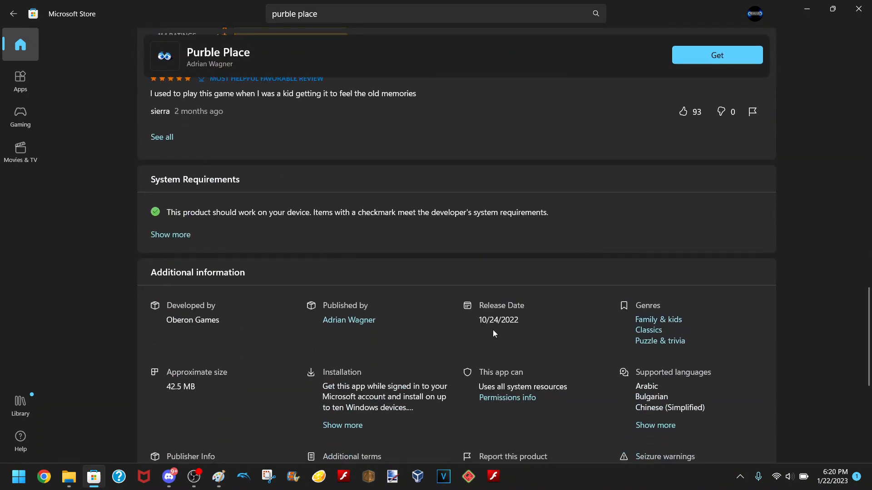
pyautogui.moveTo(527, 324)
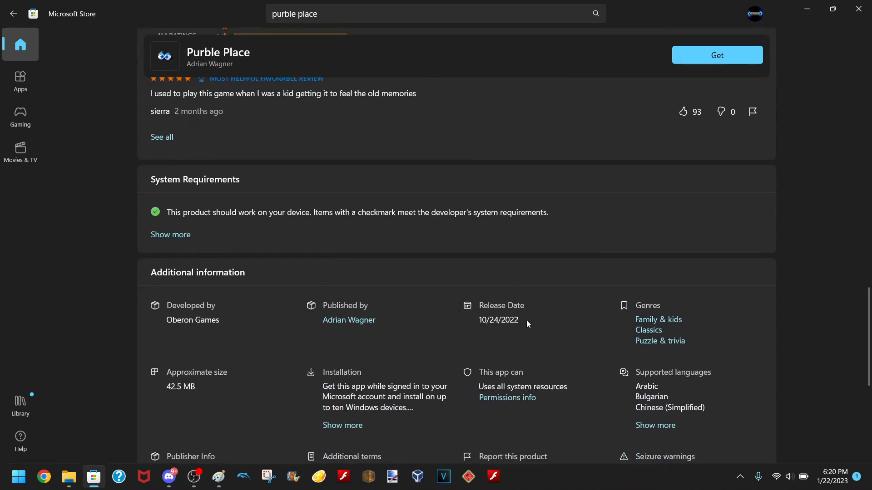
pyautogui.scroll(-3)
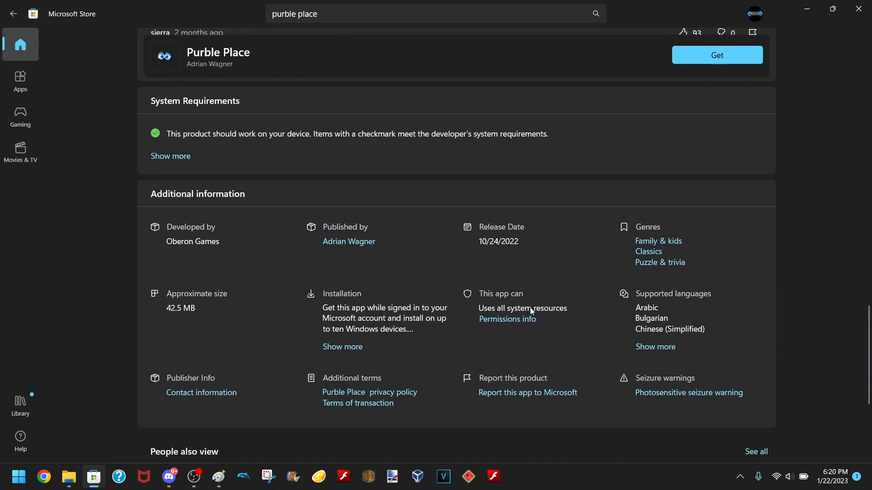
pyautogui.scroll(3)
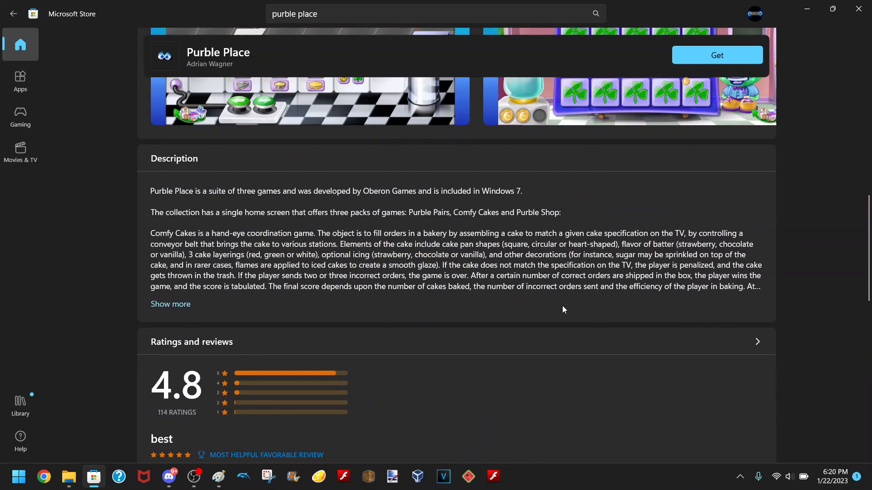
pyautogui.scroll(3)
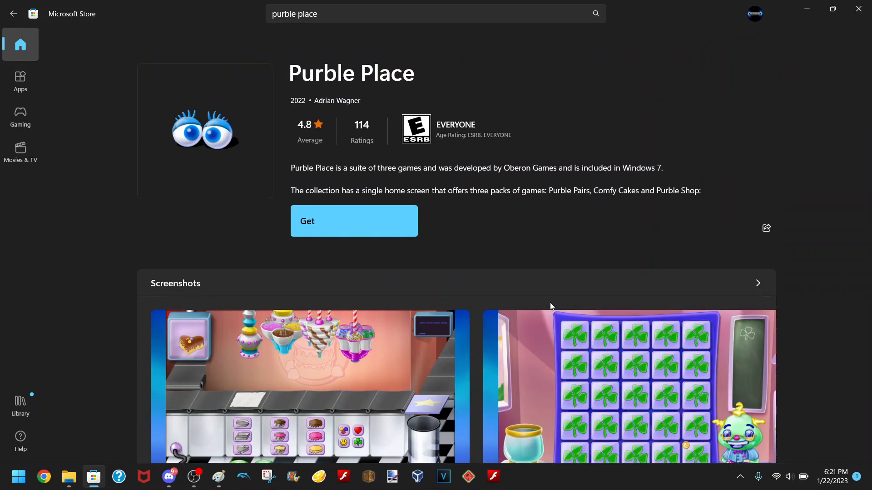
pyautogui.click(355, 221)
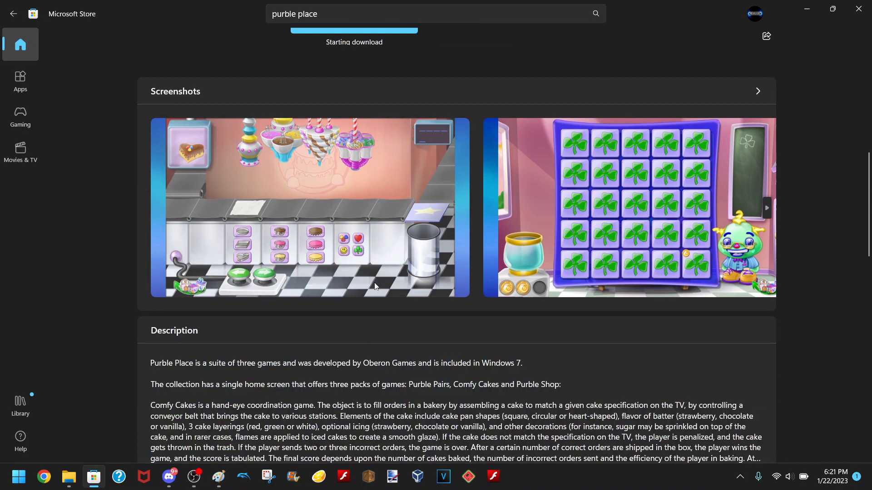
# Step: Flip through the screenshots and expand the full description while the game installs
pyautogui.click(765, 208)
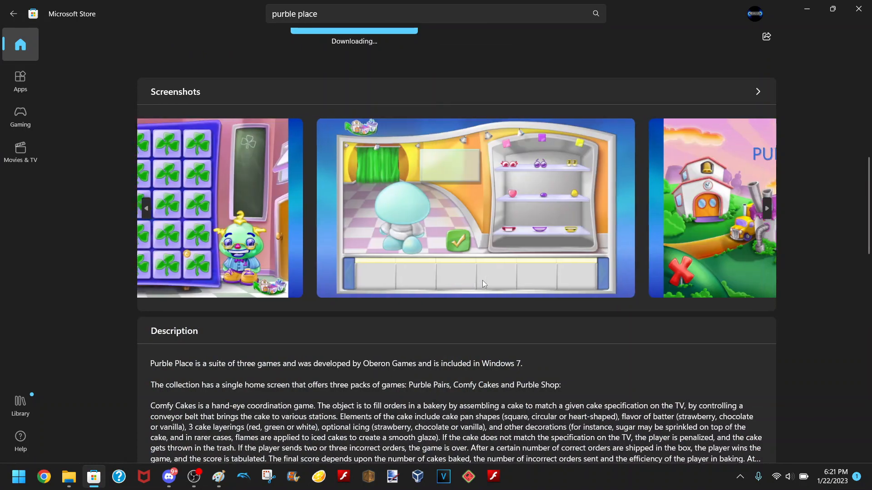
pyautogui.click(146, 208)
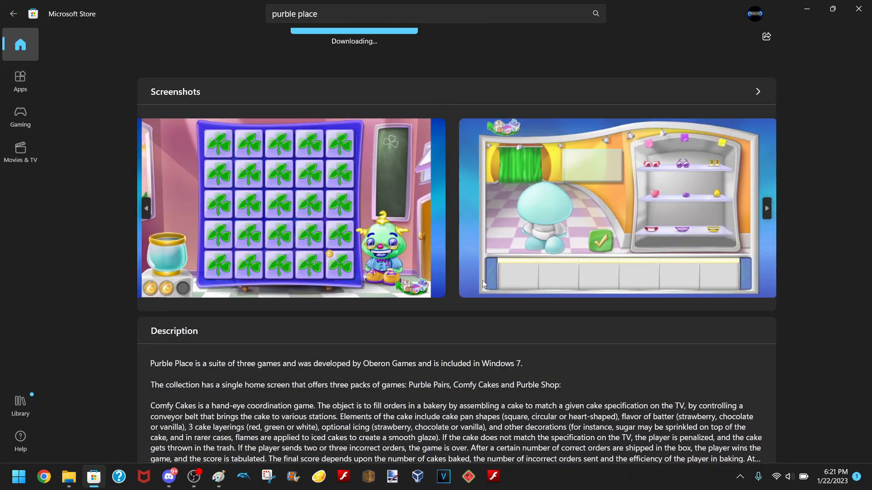
pyautogui.scroll(3)
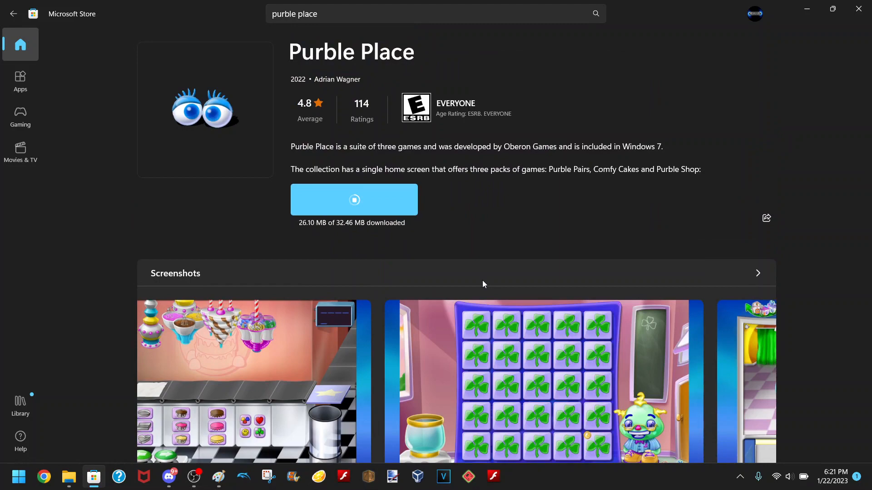
pyautogui.scroll(-3)
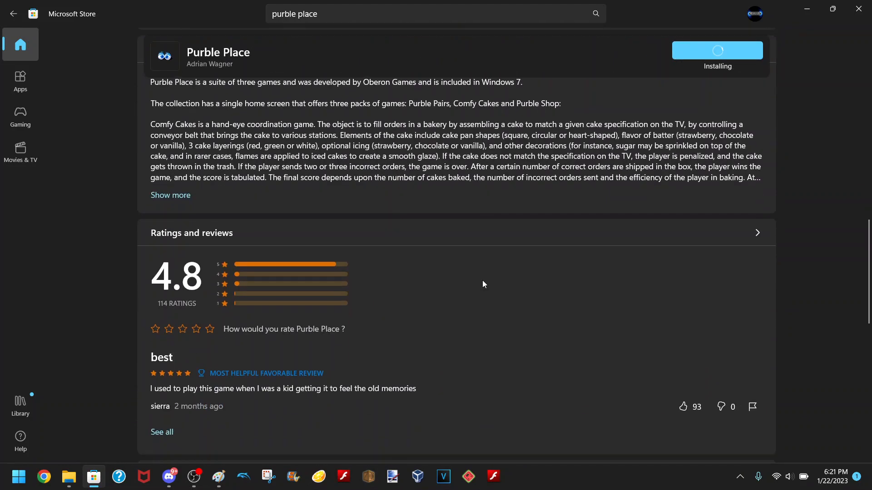
pyautogui.click(170, 194)
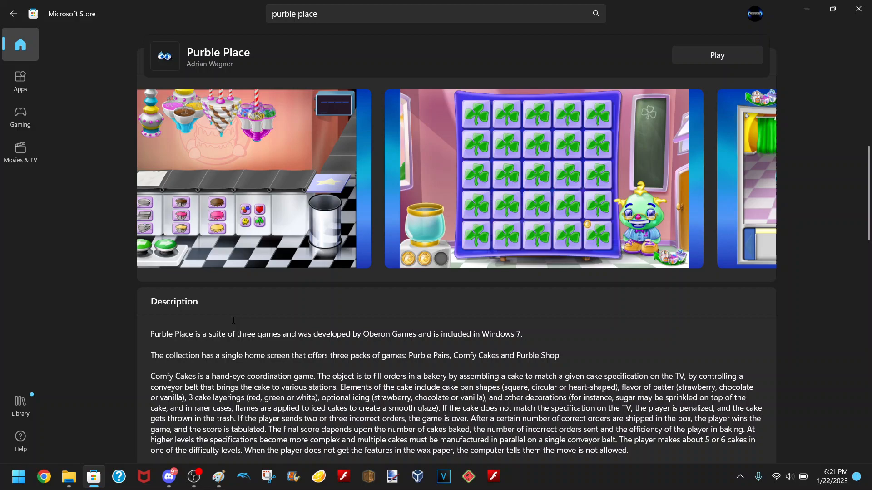
pyautogui.scroll(-3)
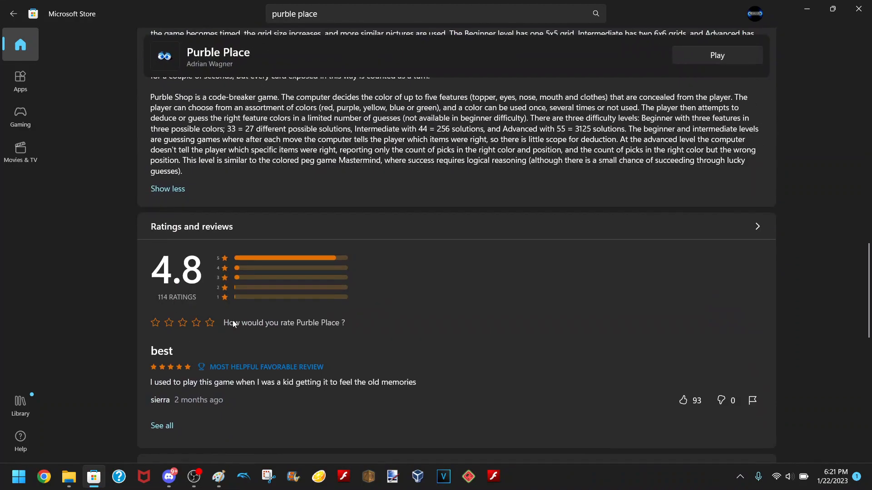
pyautogui.scroll(-3)
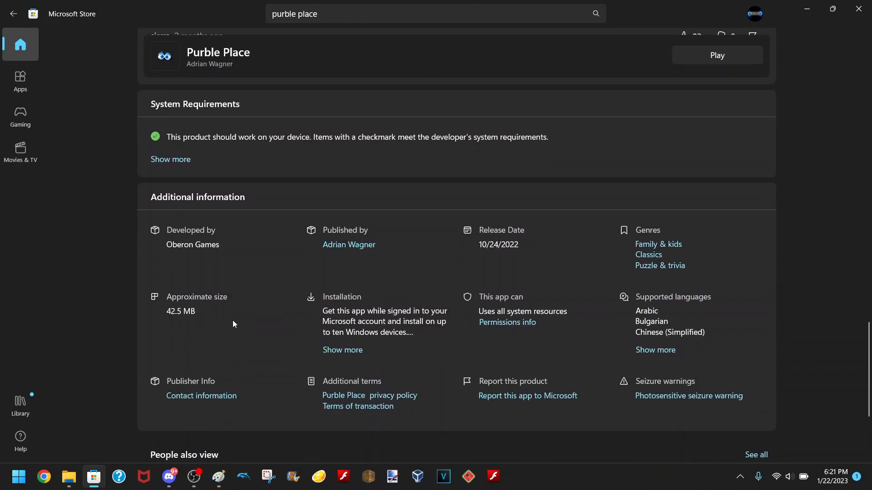
pyautogui.moveTo(337, 249)
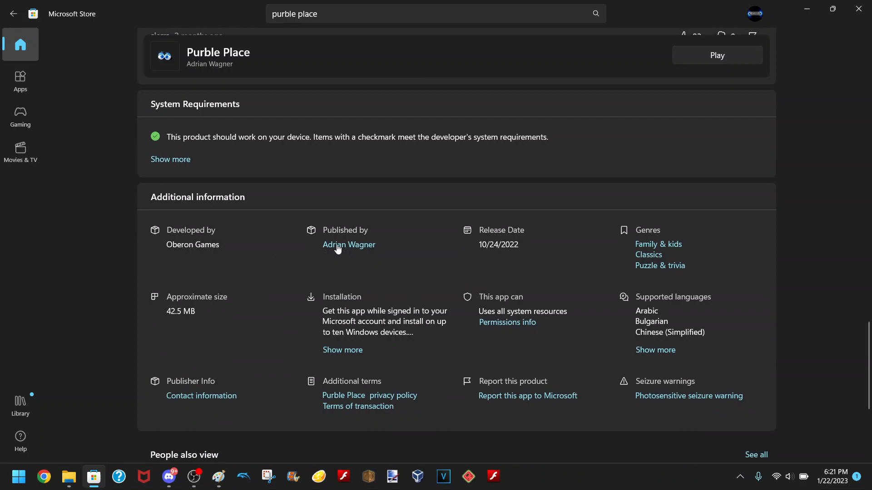
pyautogui.moveTo(401, 263)
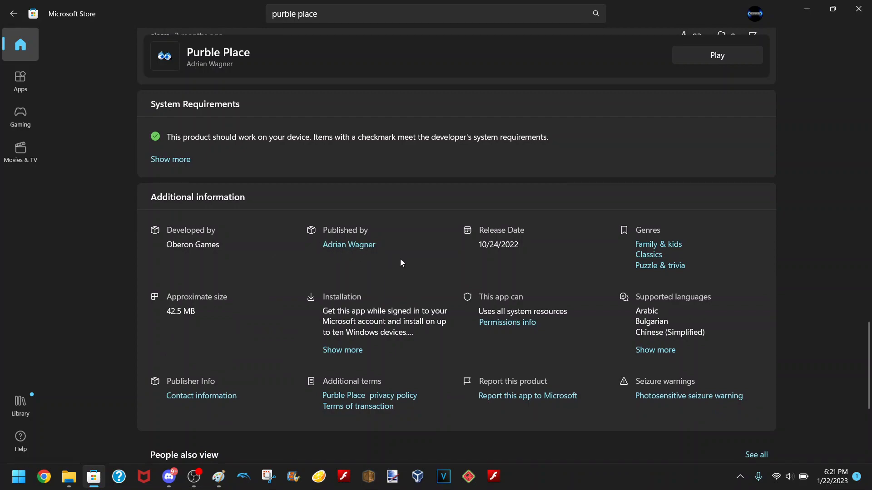
pyautogui.scroll(3)
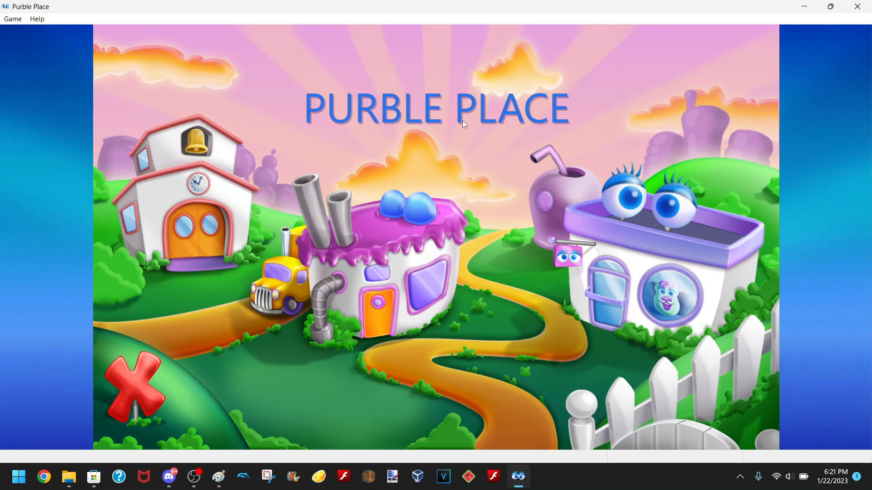
pyautogui.moveTo(418, 259)
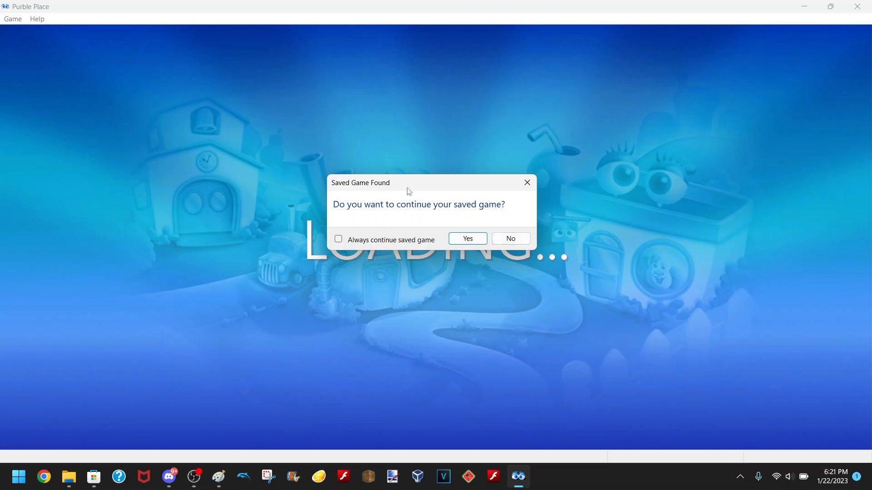
# Step: Decline the saved game to start fresh Purble Pairs, then exit Purble Place
pyautogui.moveTo(360, 182); pyautogui.dragTo(248, 168)
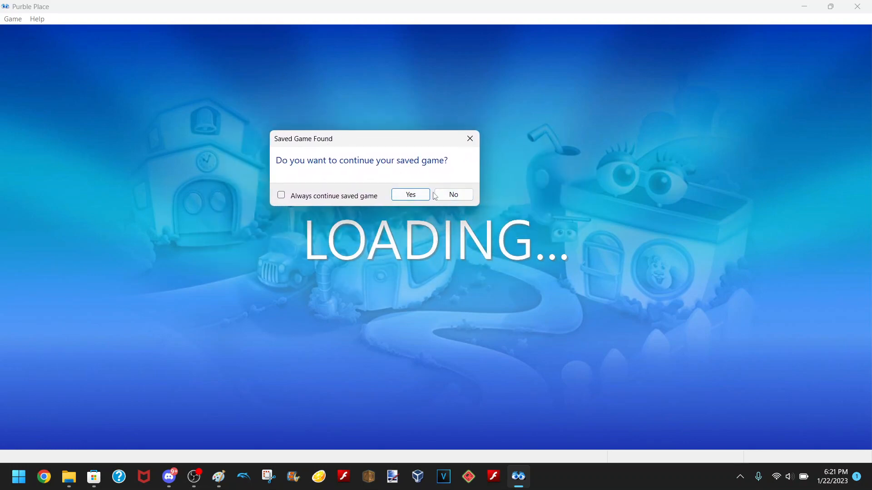
pyautogui.moveTo(93, 478)
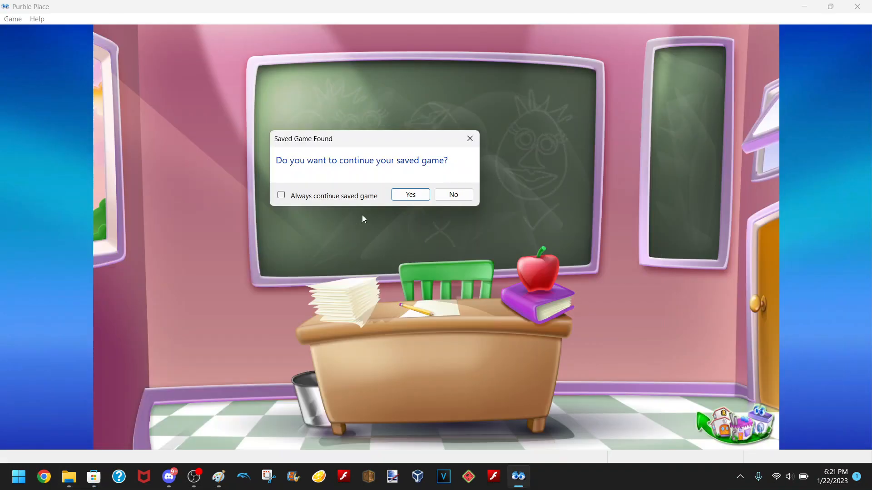
pyautogui.moveTo(334, 138); pyautogui.dragTo(364, 190)
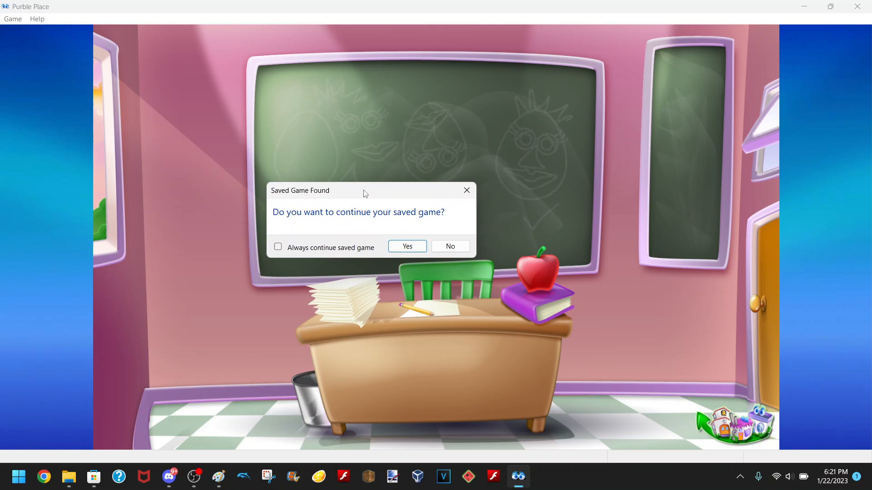
pyautogui.moveTo(453, 223)
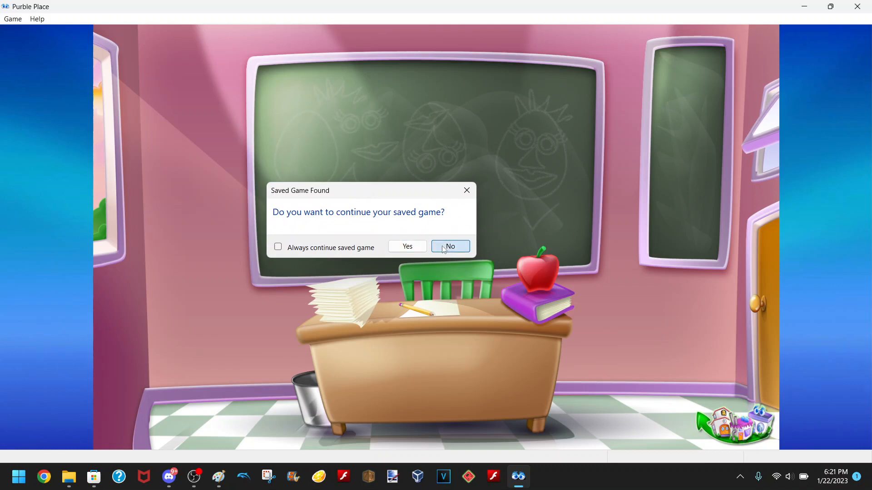
pyautogui.click(450, 246)
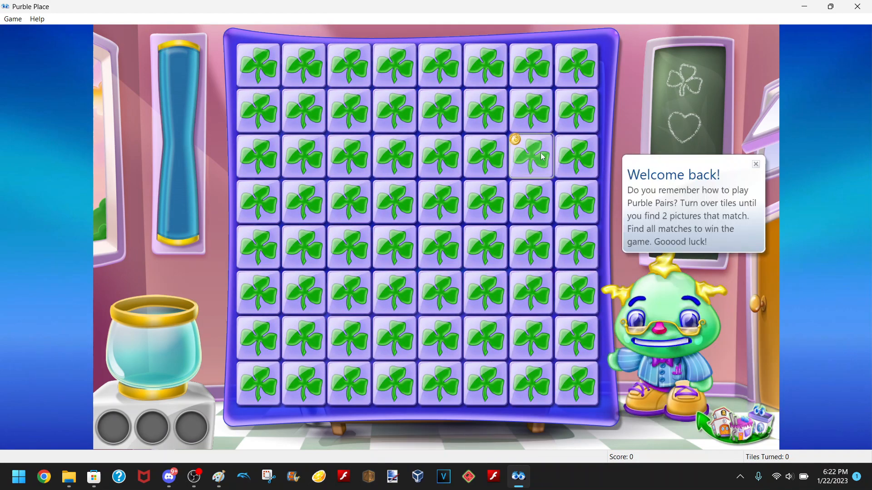
pyautogui.click(856, 6)
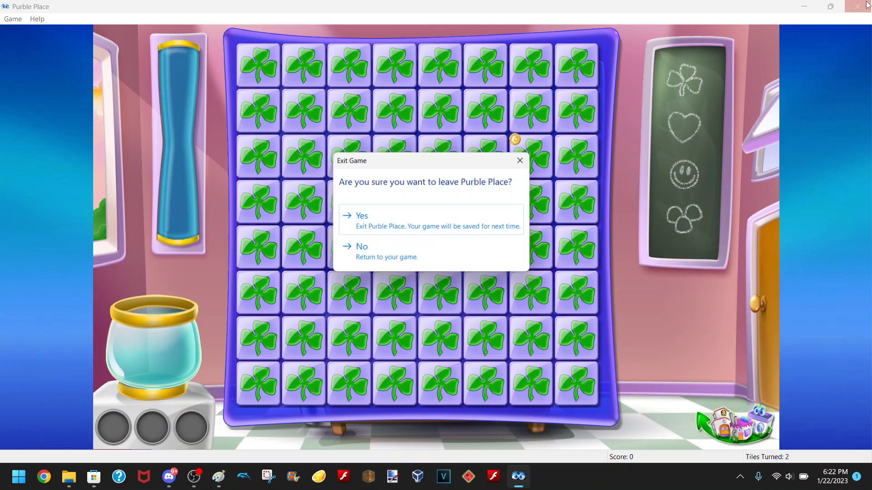
pyautogui.click(361, 246)
pyautogui.write('p')
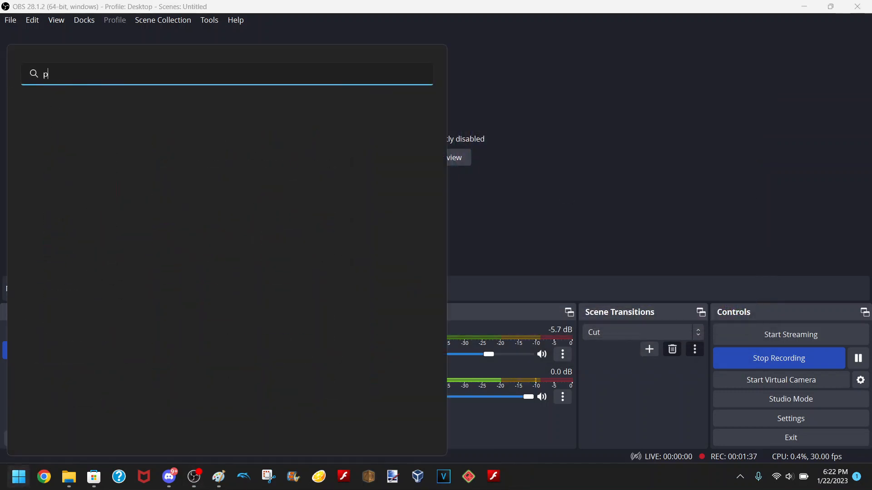
# Step: Open Purble Place's shortcut folder, then its App settings page, via Start search
pyautogui.write('urble place')
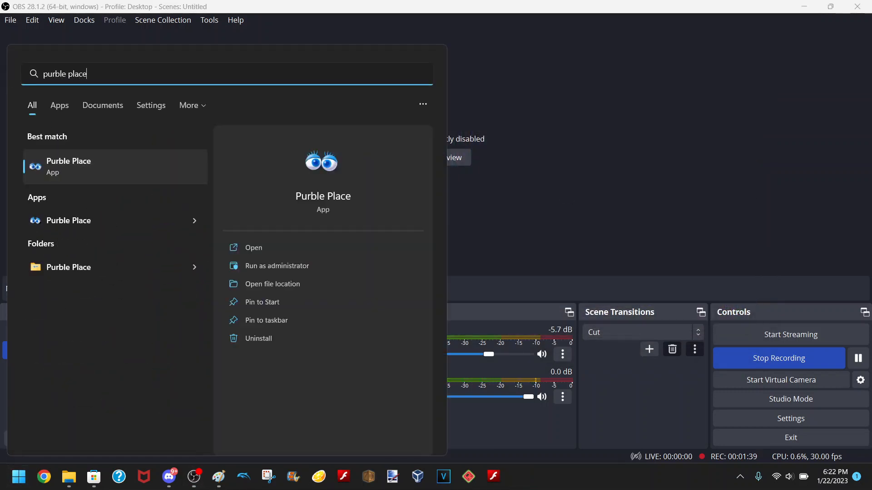
pyautogui.moveTo(138, 227)
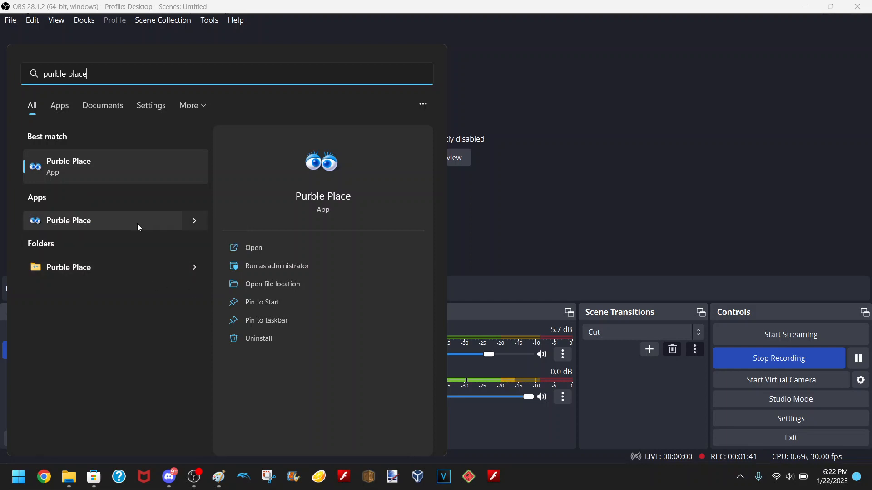
pyautogui.moveTo(66, 167)
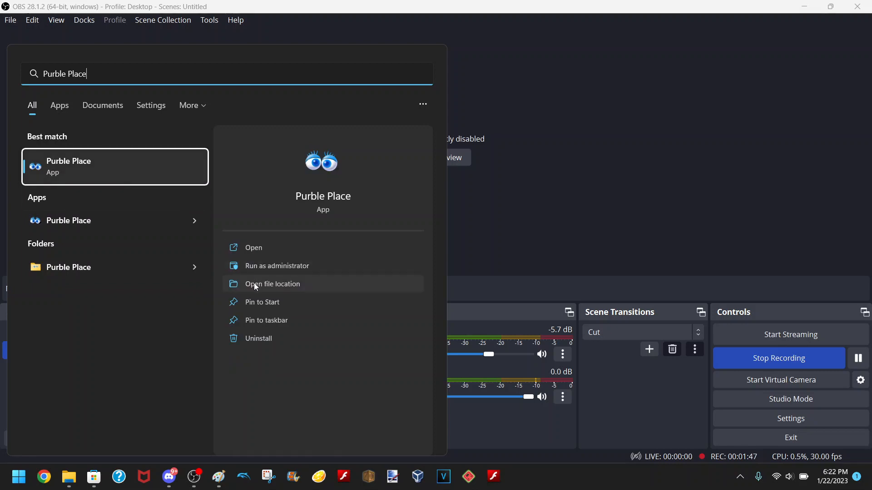
pyautogui.click(272, 284)
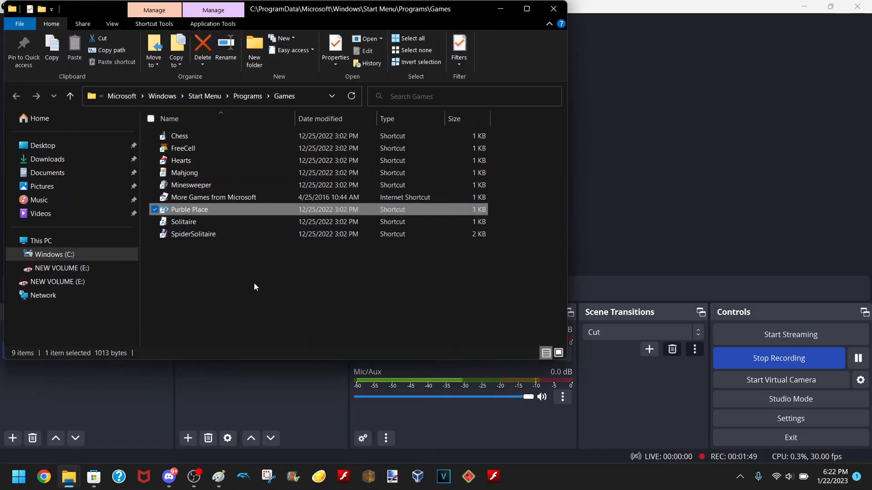
pyautogui.write('project64')
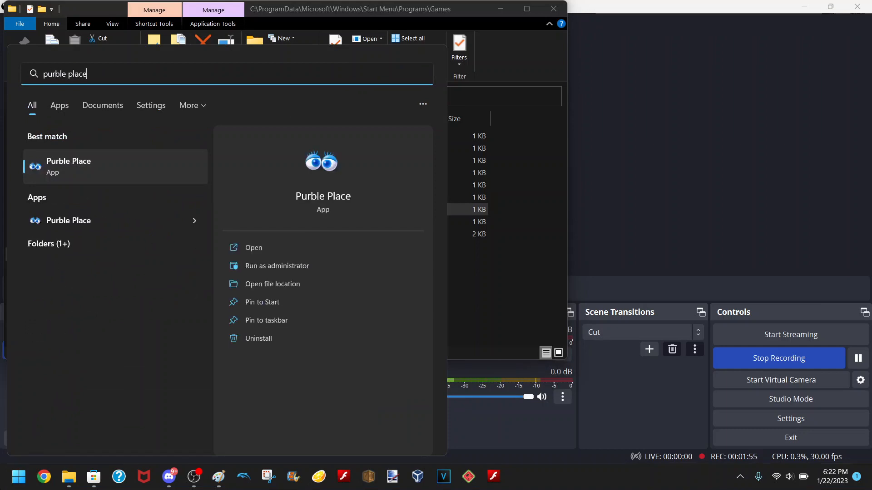
pyautogui.click(59, 105)
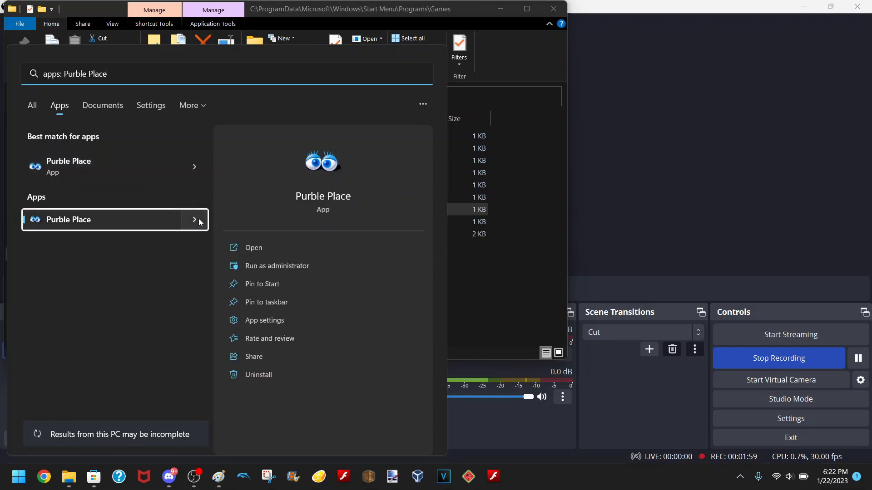
pyautogui.moveTo(276, 265)
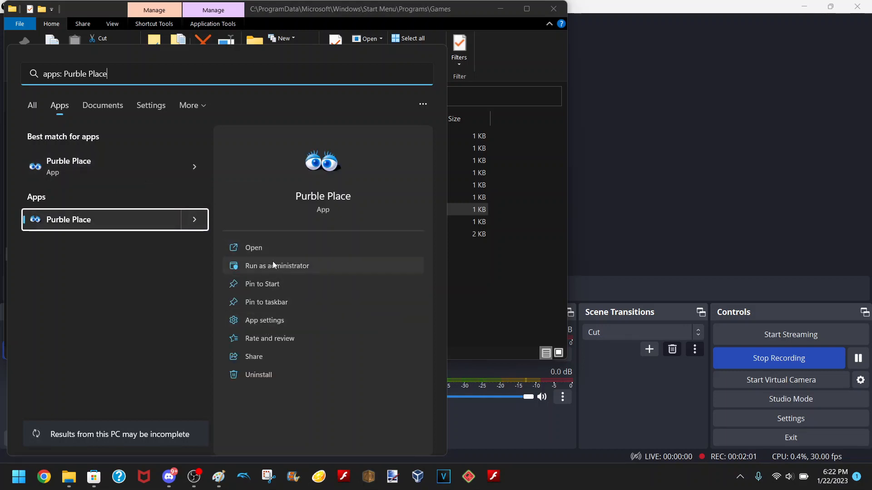
pyautogui.moveTo(270, 320)
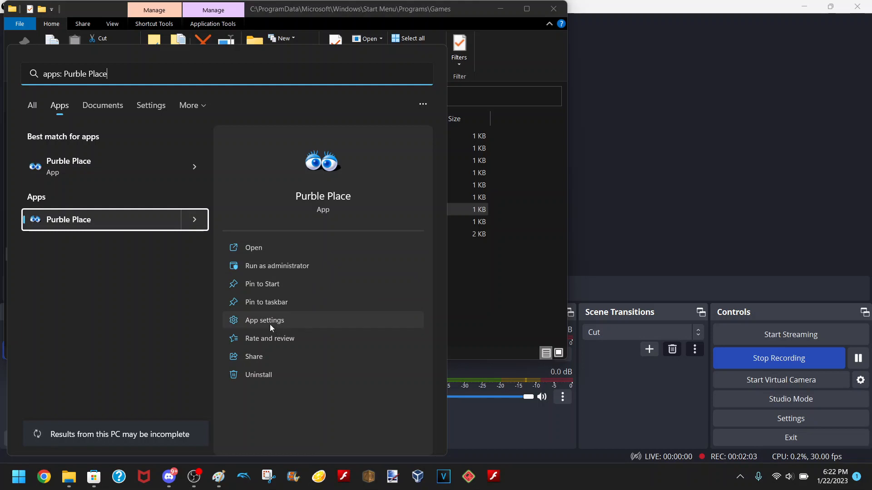
pyautogui.click(264, 320)
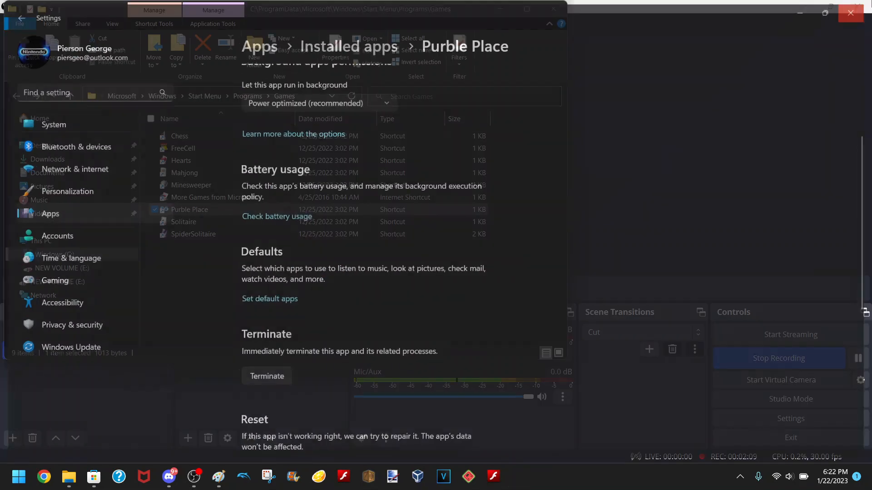
# Step: Relaunch Purble Place by searching 'purble place' in Start, then close its window
pyautogui.click(18, 477)
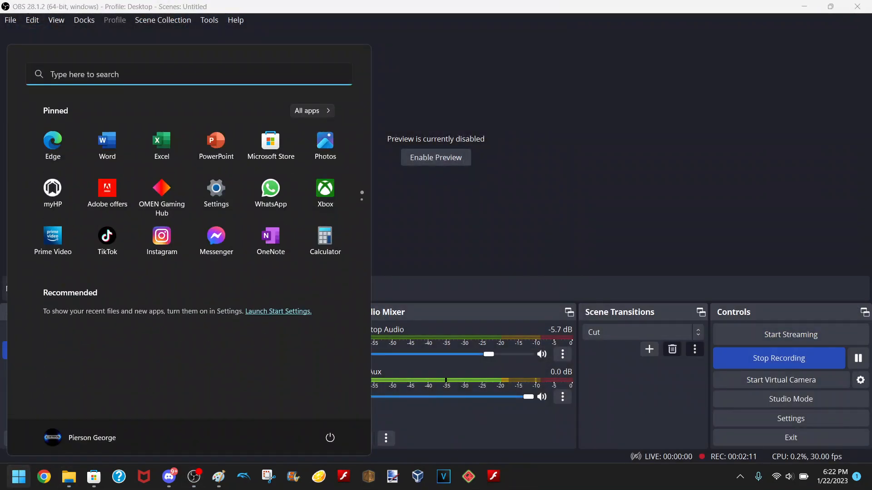
pyautogui.write('purble place')
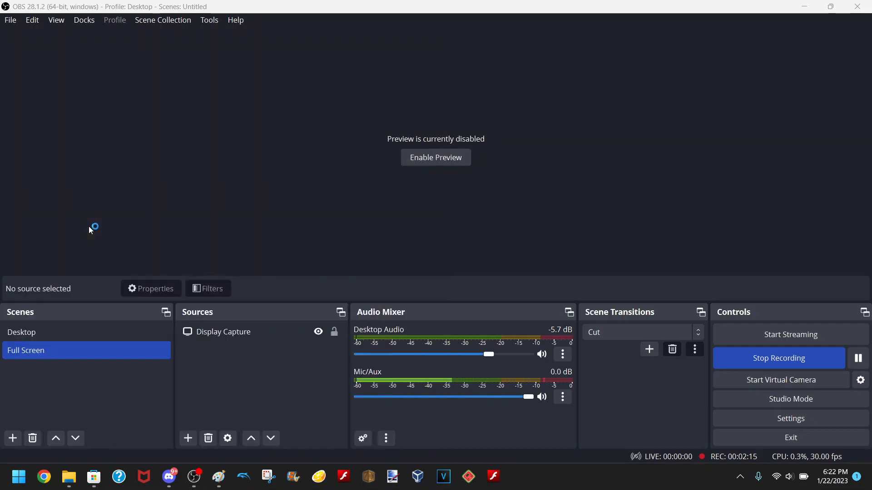
pyautogui.click(517, 476)
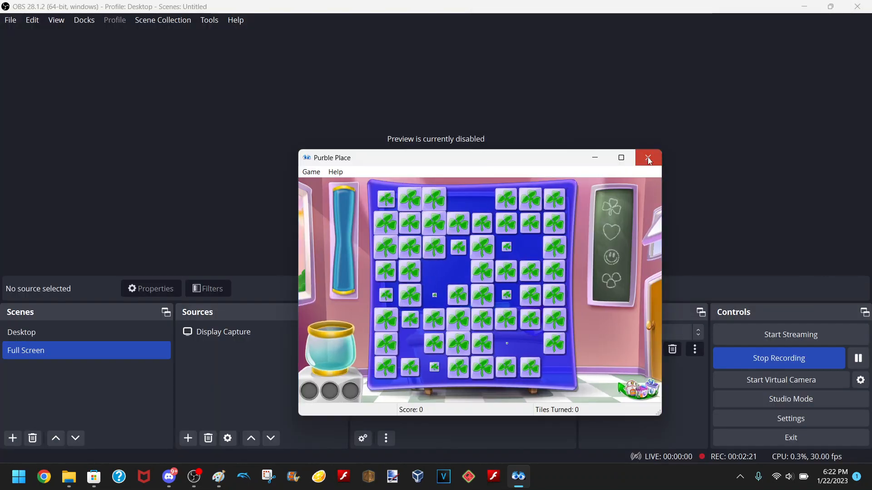
pyautogui.click(649, 158)
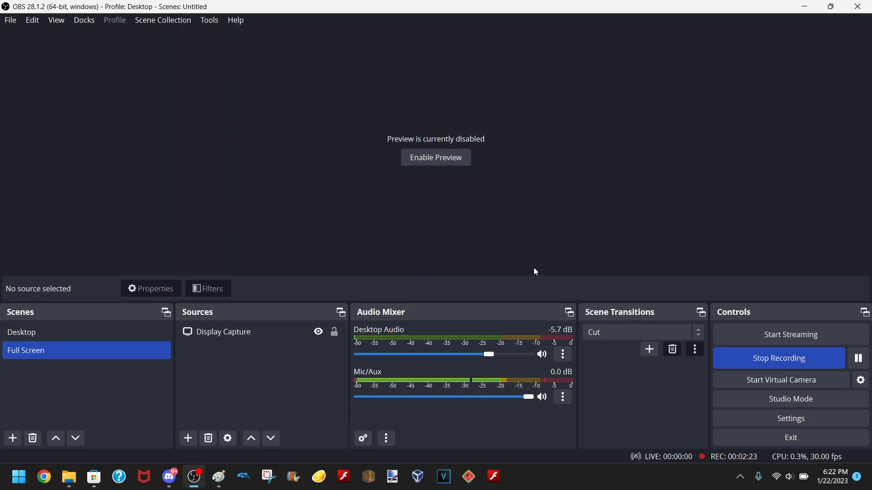
pyautogui.moveTo(209, 411)
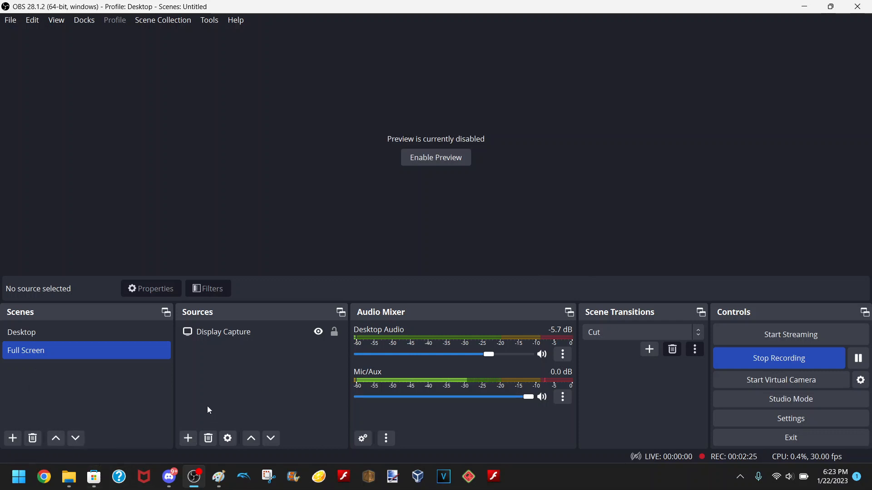